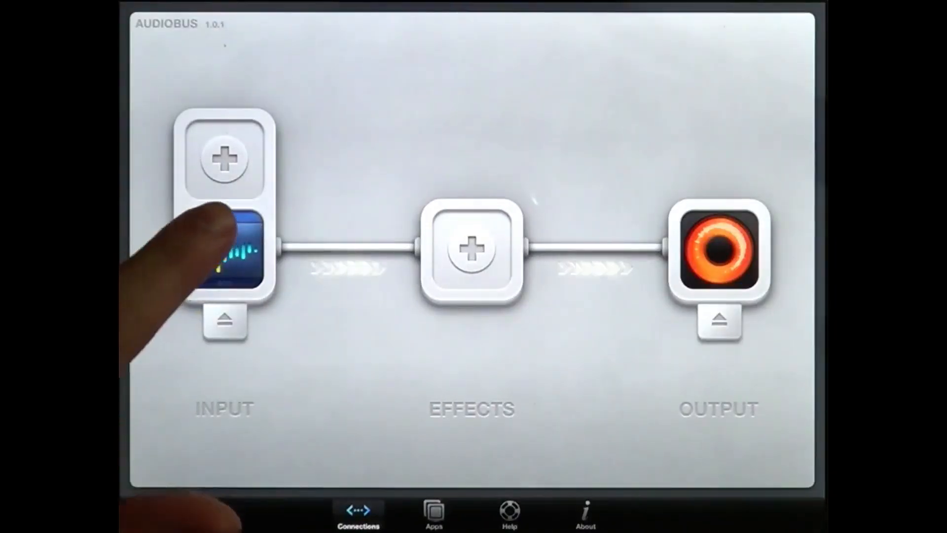
Step: Select the instrument app in the Input slot so it feeds Loopy on the output side
click(224, 250)
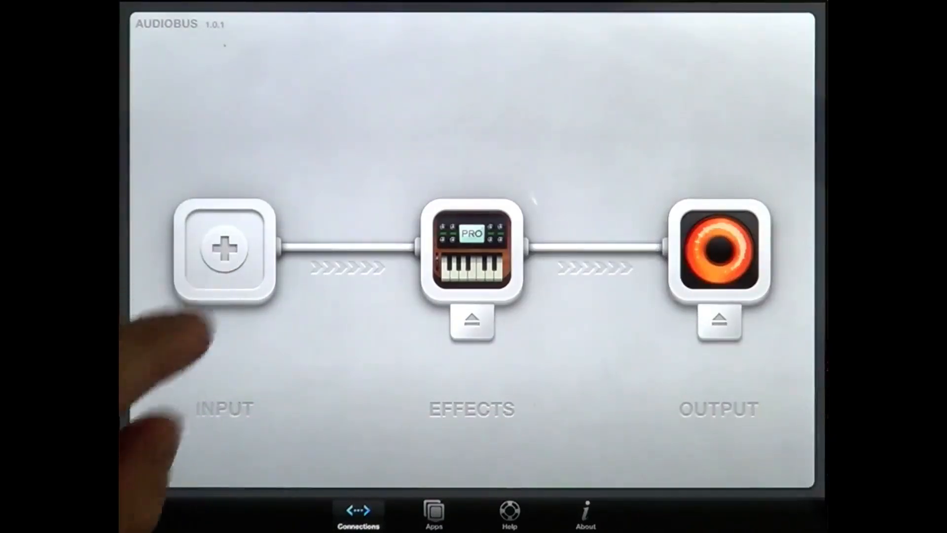
Step: Switch from Audiobus over to Loopy with Sunrizer feeding it
click(224, 250)
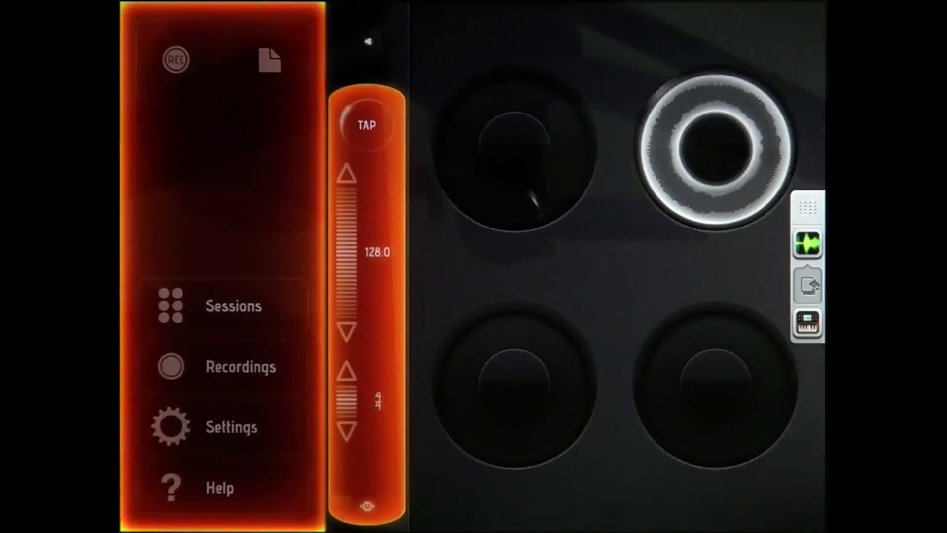
Step: Turn off headphone monitoring in Loopy's settings and return via the Audiobus panel
click(231, 426)
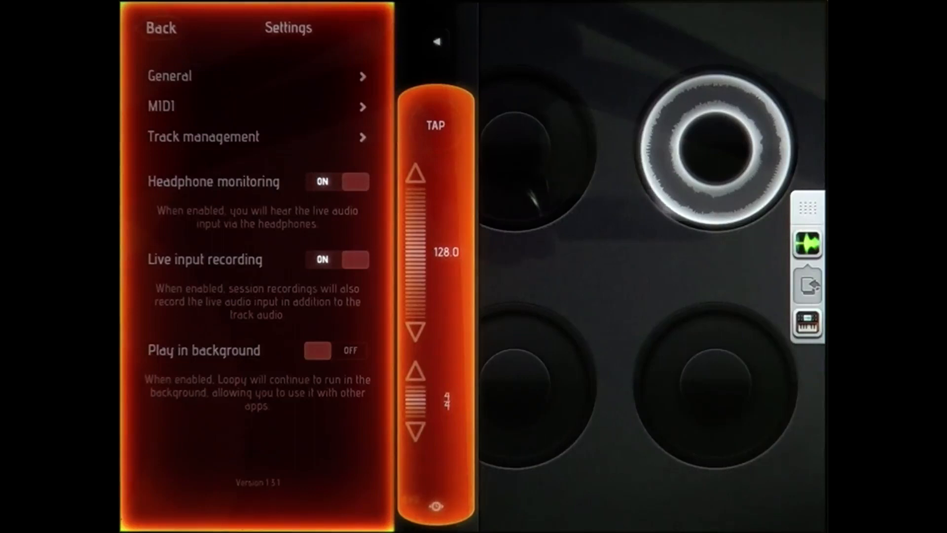
click(434, 126)
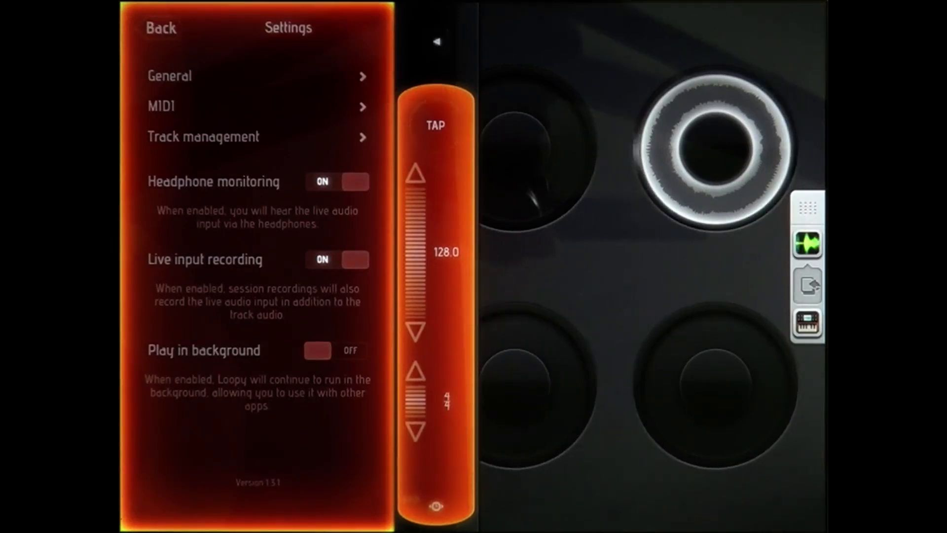
click(434, 125)
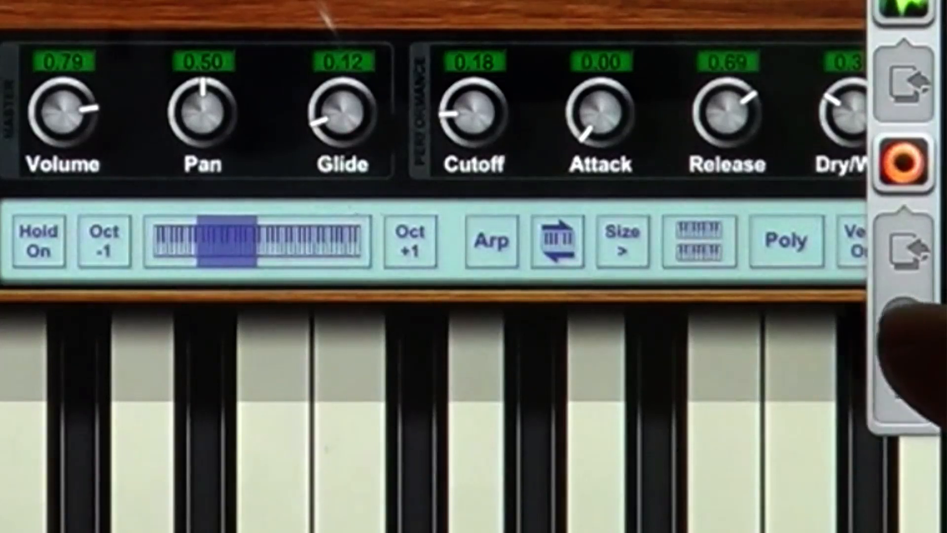
click(906, 169)
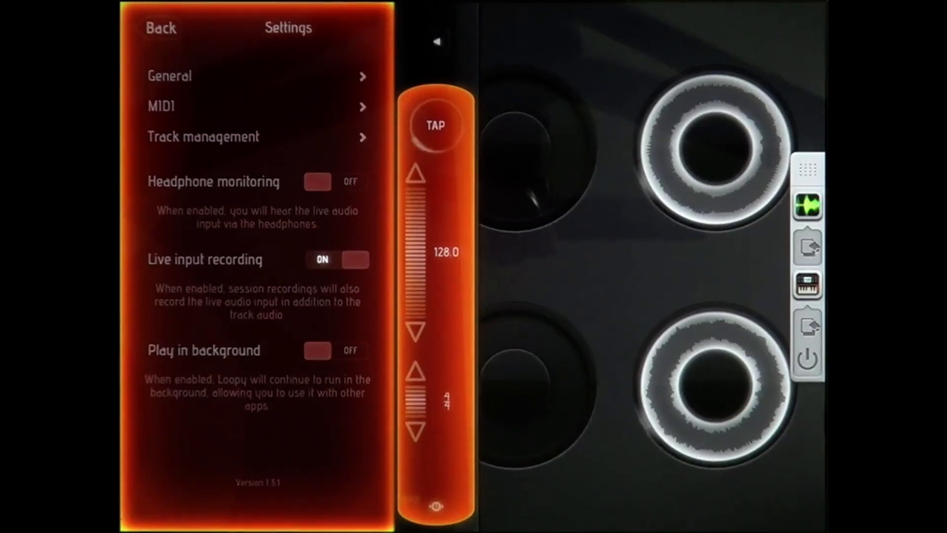
Step: Mute the playing loops, then bring the lower-right loop back in alone
click(434, 125)
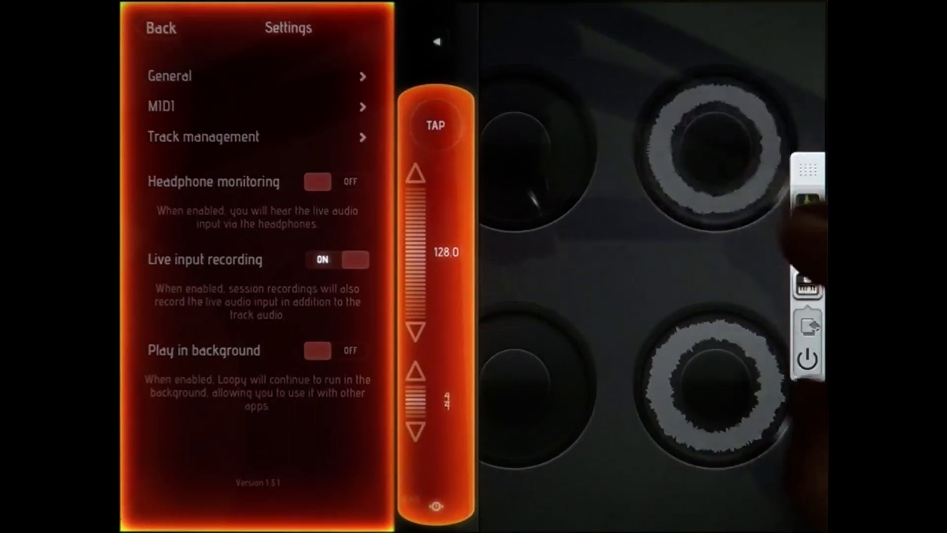
click(706, 148)
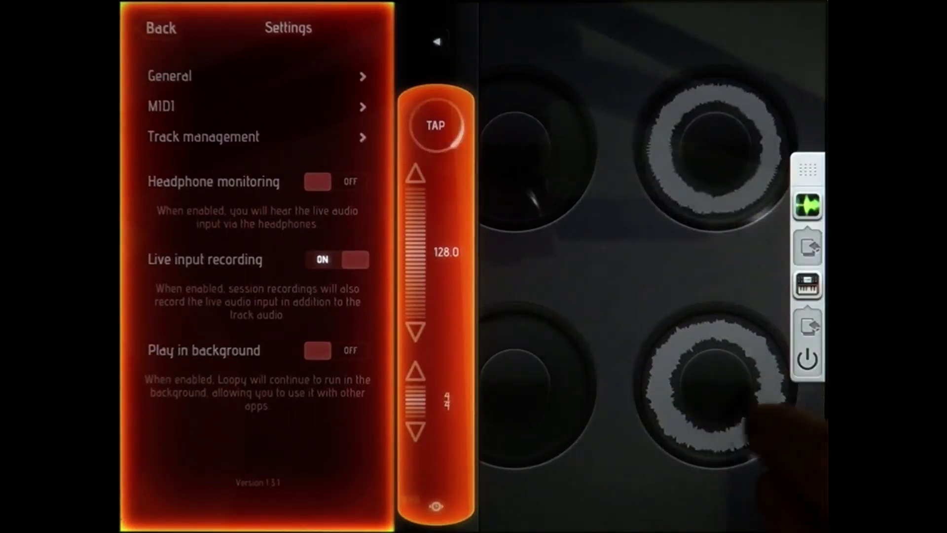
click(694, 392)
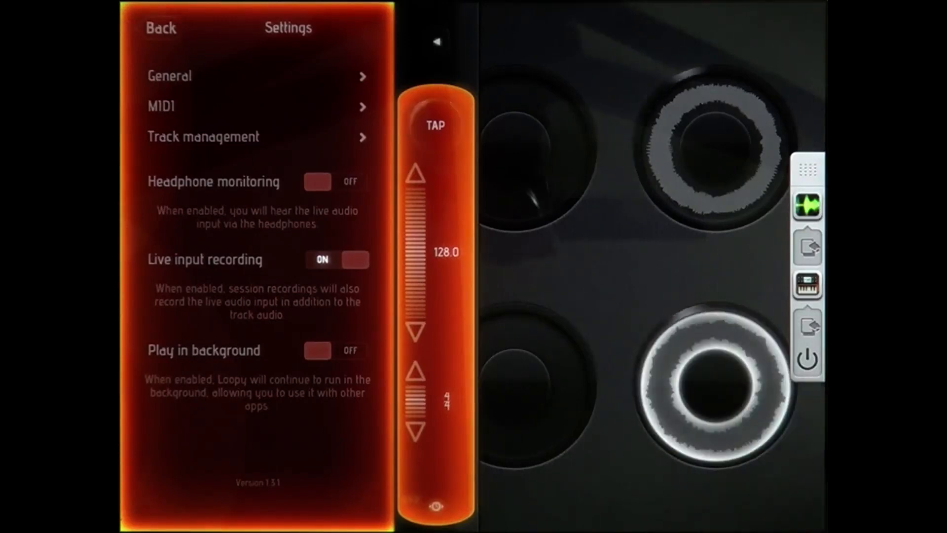